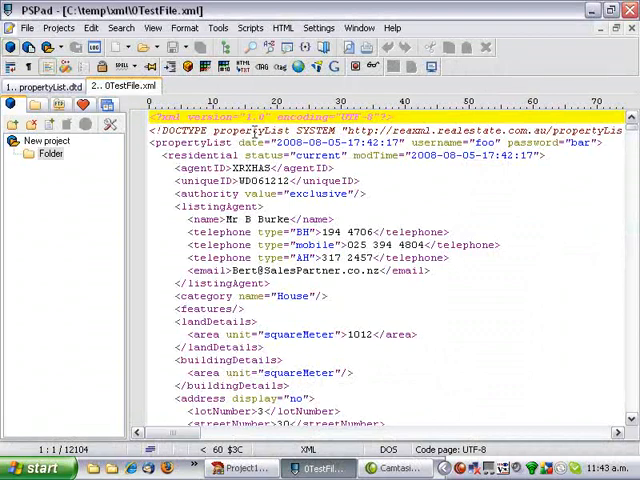
Scroll through the sample 0TestFile.xml property list in PSPad
scroll("down", 3)
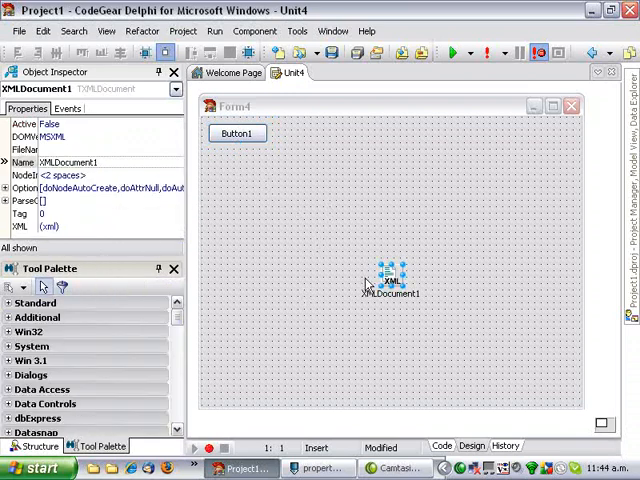
Point XMLDocument1's FileName to C:\temp\xml\0TestFile.xml
left_click_drag(388, 278, 232, 164)
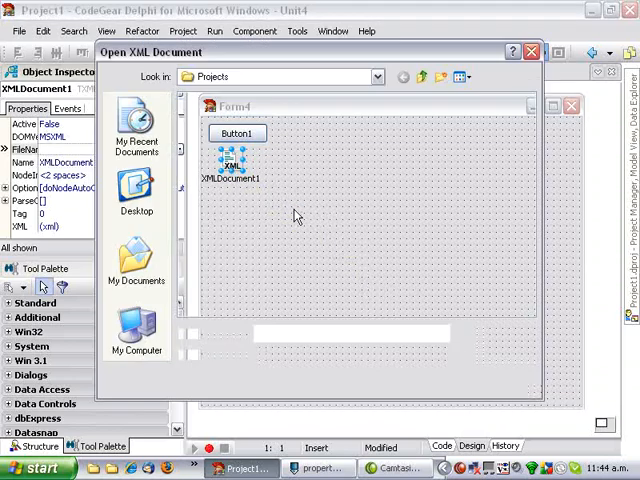
left_click(376, 76)
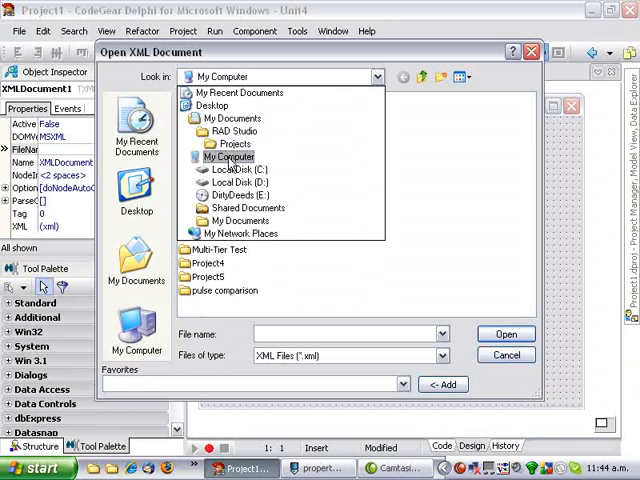
left_click(240, 168)
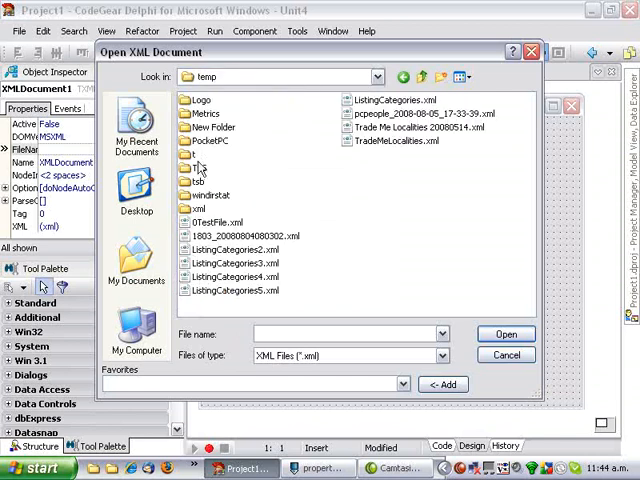
double_click(204, 208)
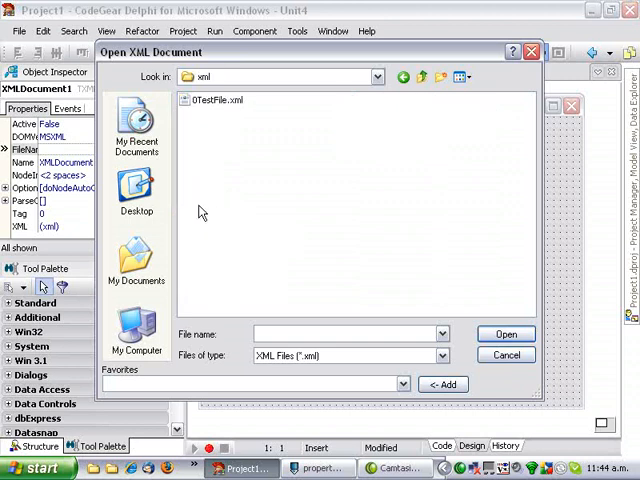
mouse_move(230, 318)
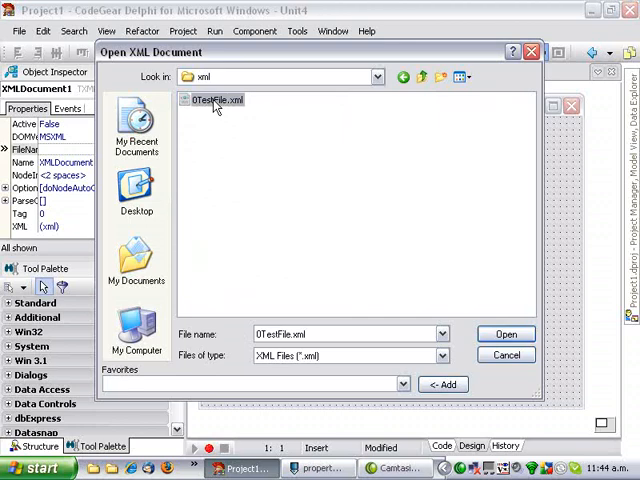
left_click(506, 334)
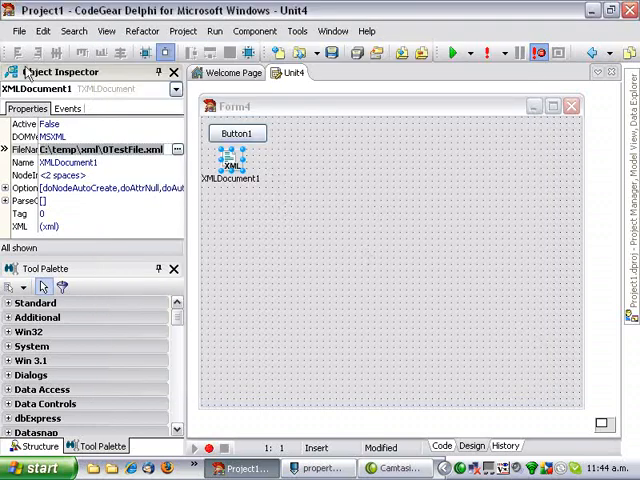
mouse_move(276, 262)
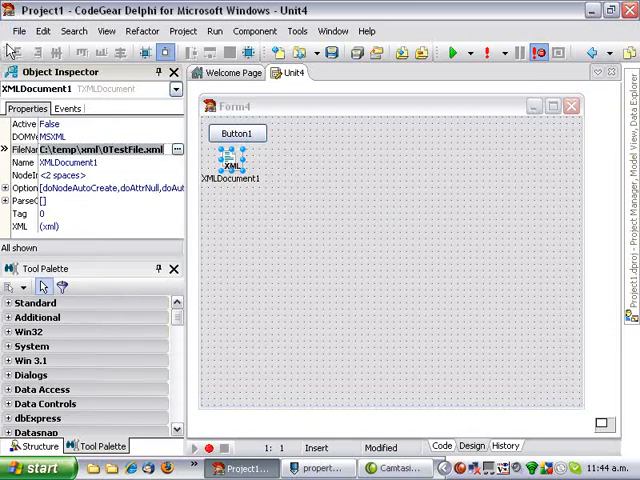
Run the XML Data Binding wizard on propertyList.dtd, choosing Do not store settings
left_click(18, 32)
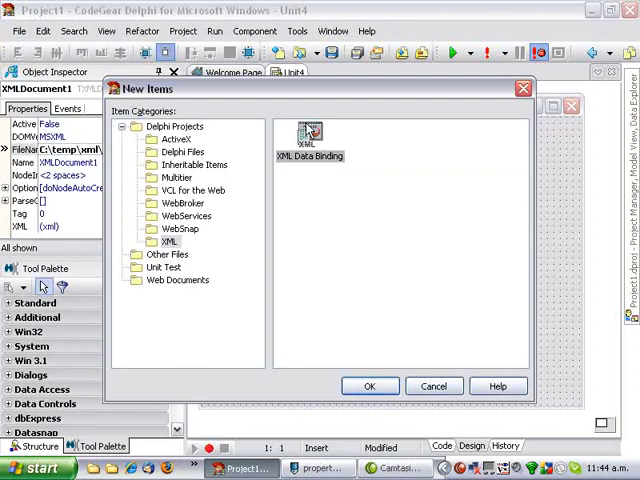
mouse_move(328, 346)
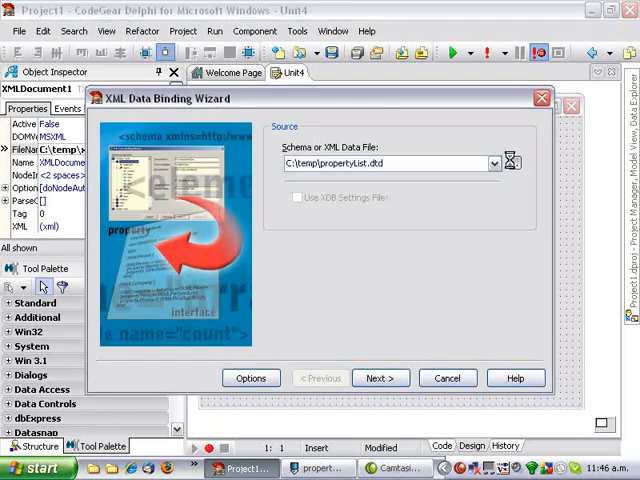
left_click(518, 162)
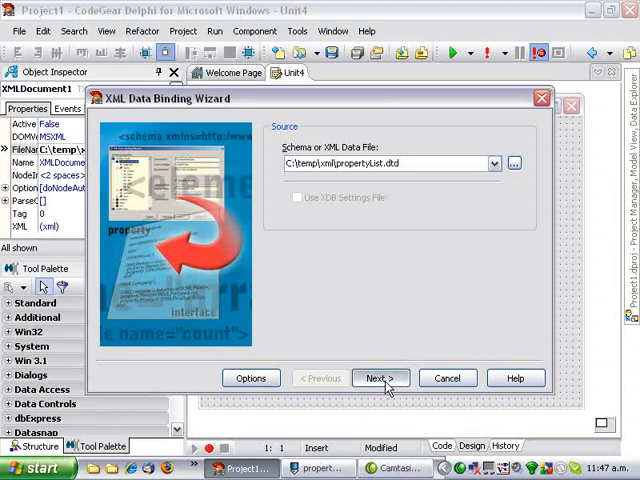
left_click(380, 378)
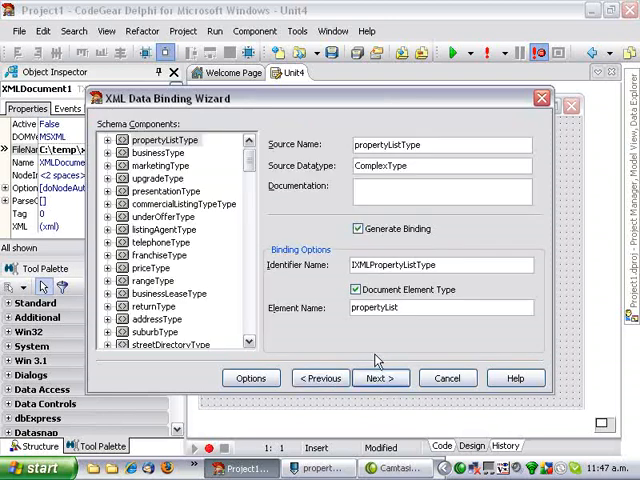
left_click(380, 378)
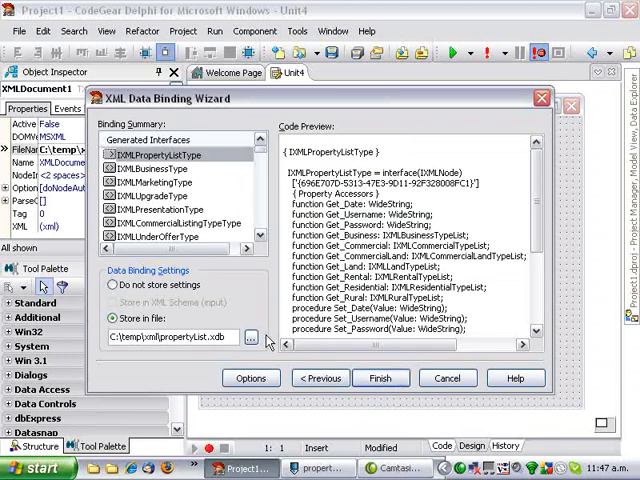
left_click(112, 284)
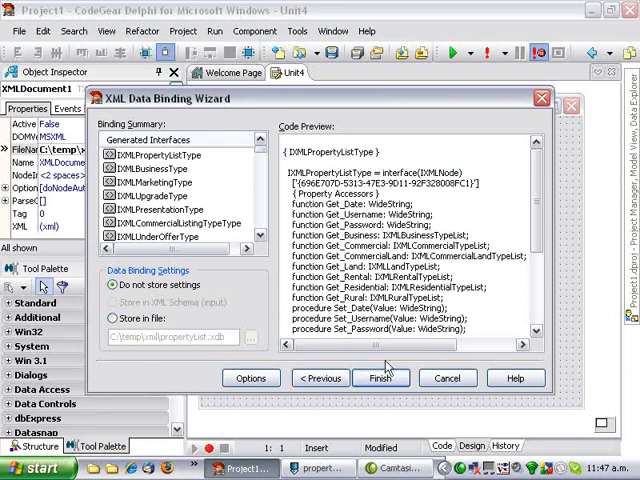
left_click(380, 378)
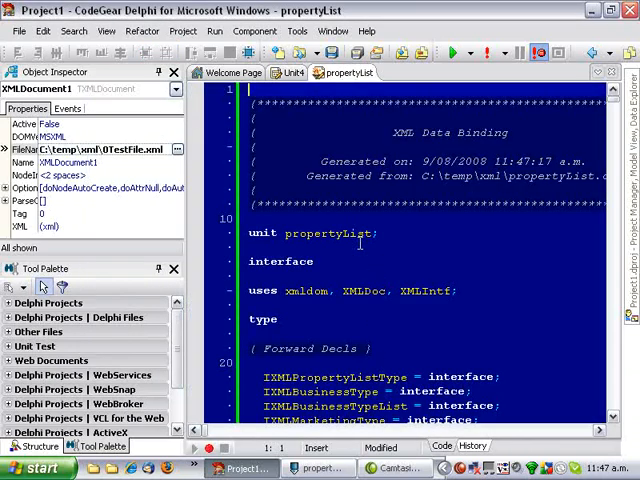
Scroll through the generated propertyList binding unit
scroll("down", 3)
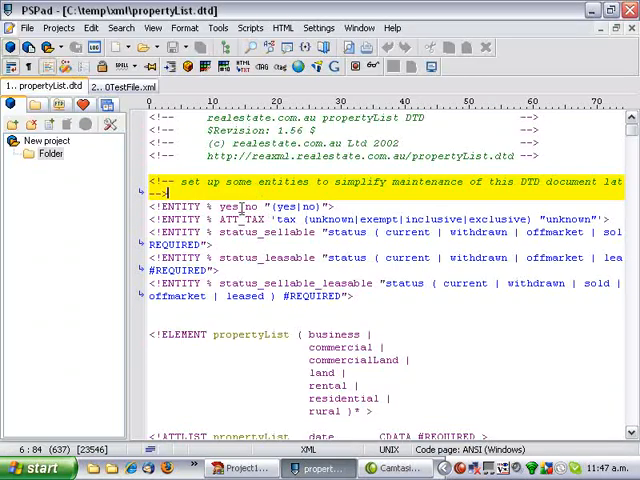
Find 'postcode' in the DTD and delete the duplicate postcode? from the address element
key("Ctrl+f")
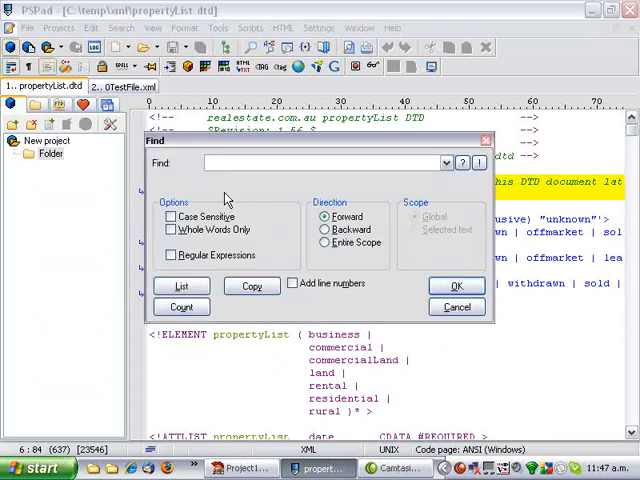
left_click(456, 284)
type("postcode")
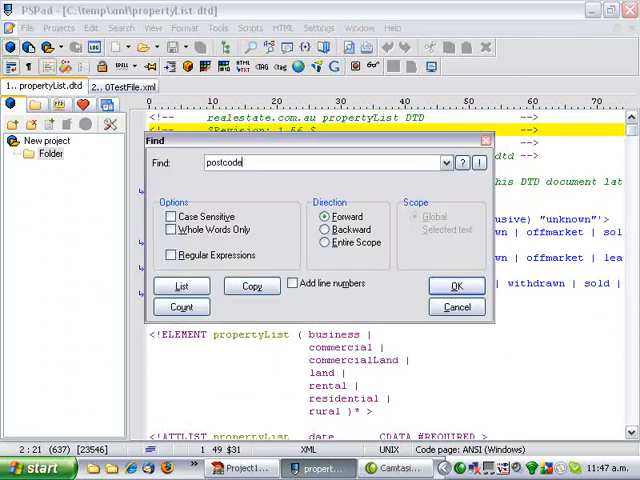
left_click(456, 286)
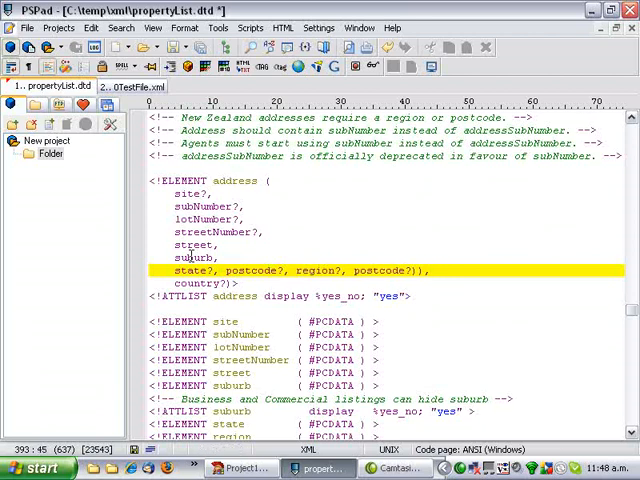
key("BackSpace")
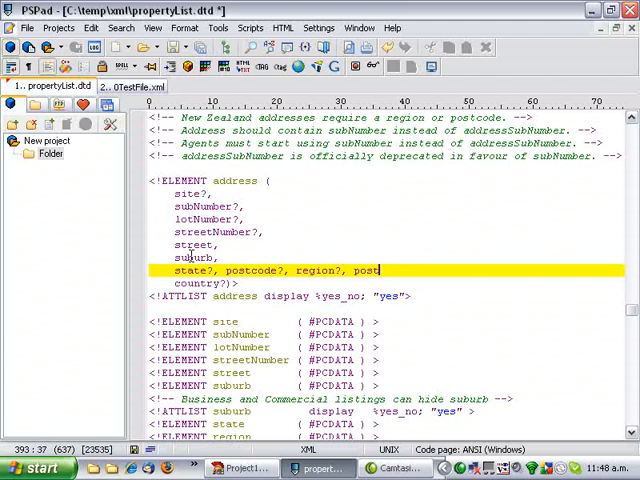
key("BackSpace")
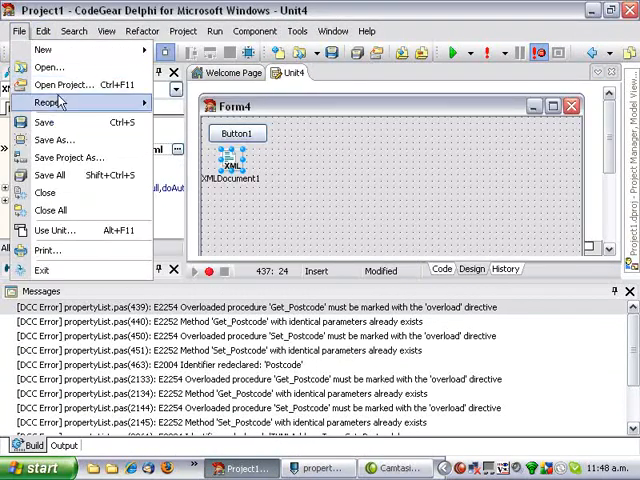
Rerun the XML Data Binding wizard on propertyList.dtd and confirm the project compiles cleanly
left_click(44, 48)
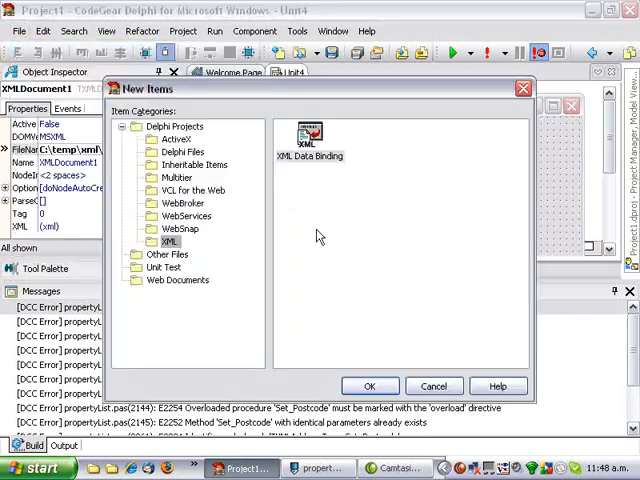
left_click(368, 386)
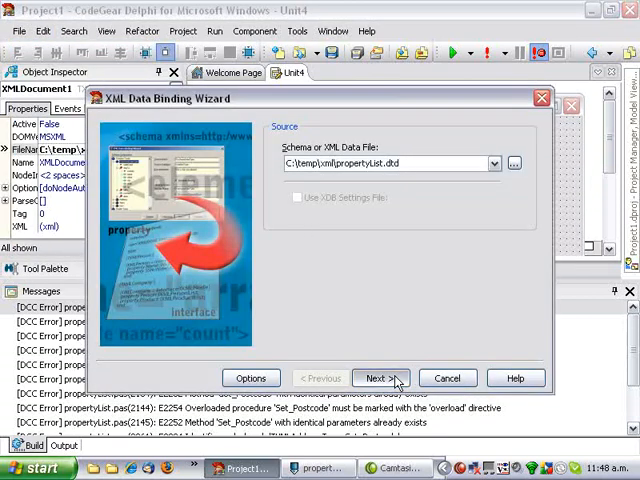
left_click(380, 378)
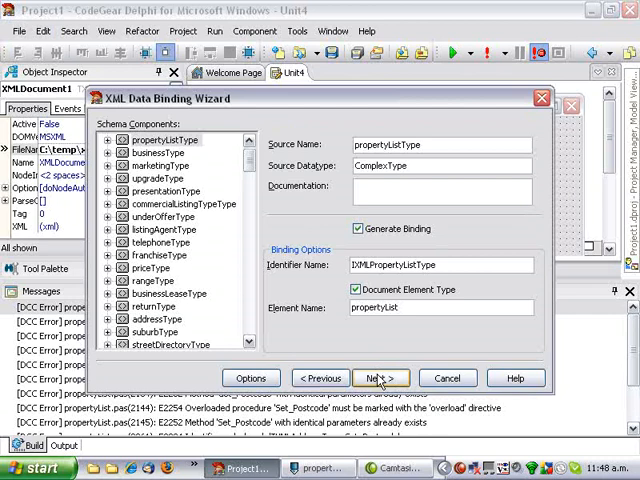
left_click(380, 378)
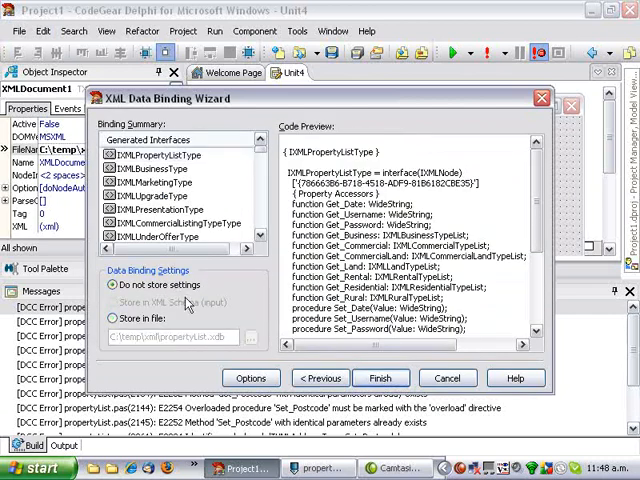
left_click(380, 378)
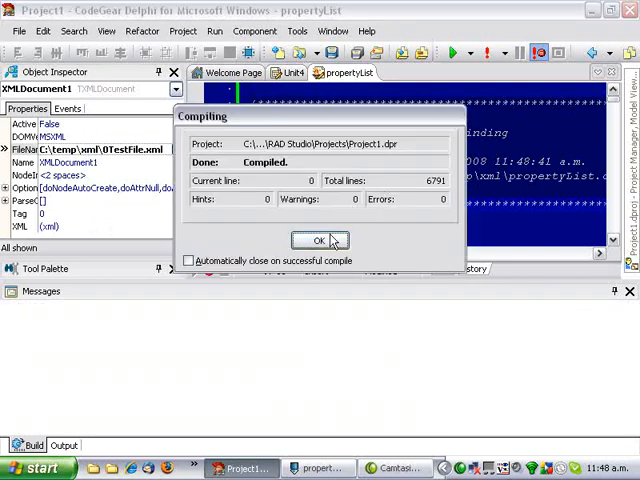
left_click(318, 240)
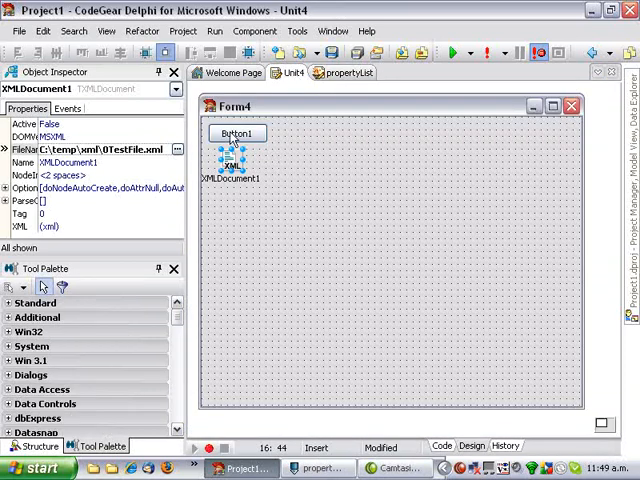
Create Button1Click, add PropertyList to uses, and begin the GetpropertyList call
double_click(236, 132)
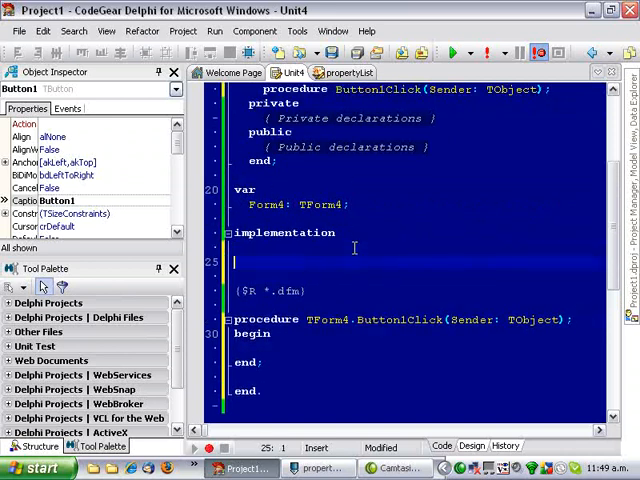
type("uses")
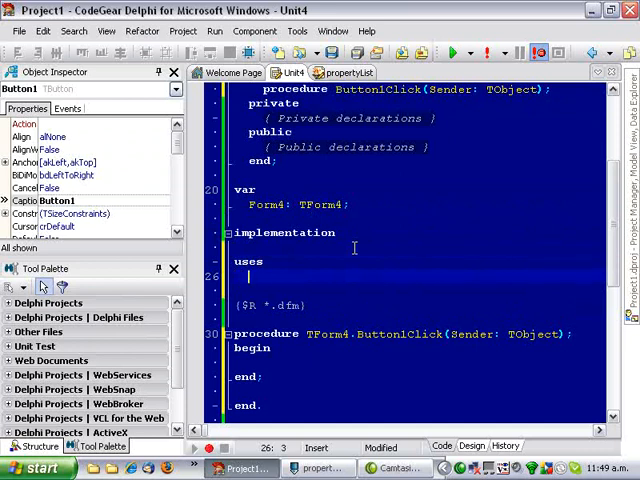
type("Prop")
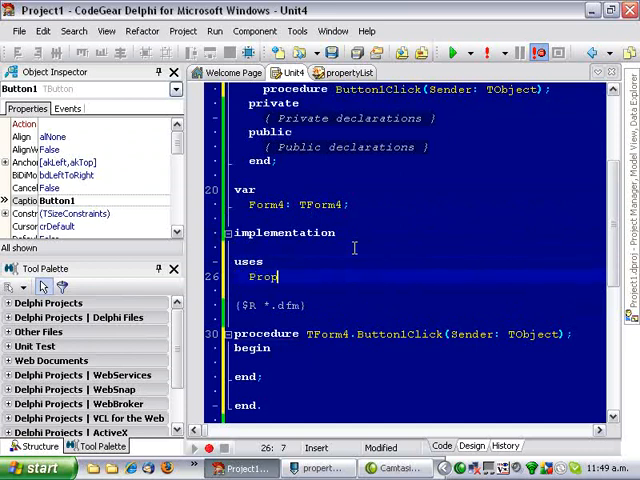
type("ertyList;")
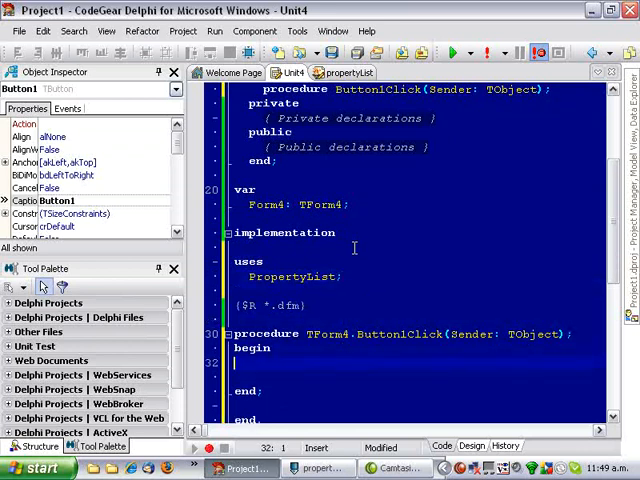
type("GetP")
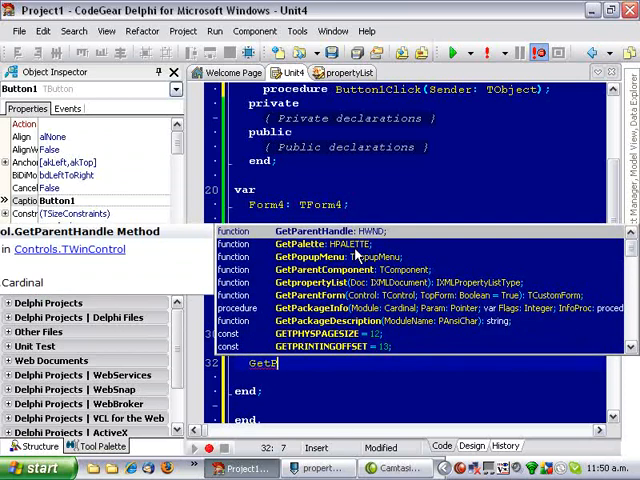
type("rop")
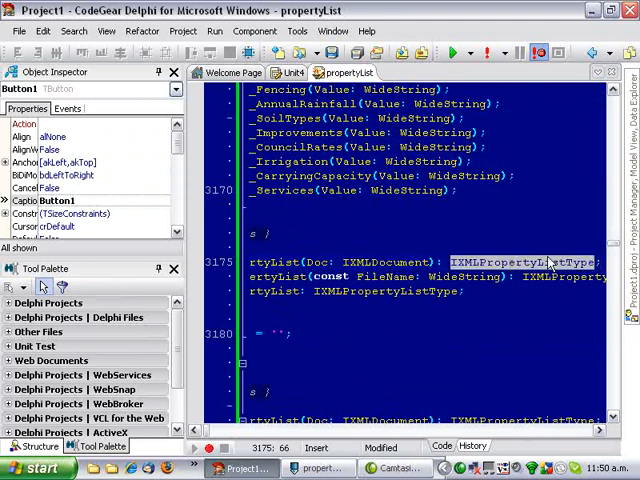
left_click(290, 72)
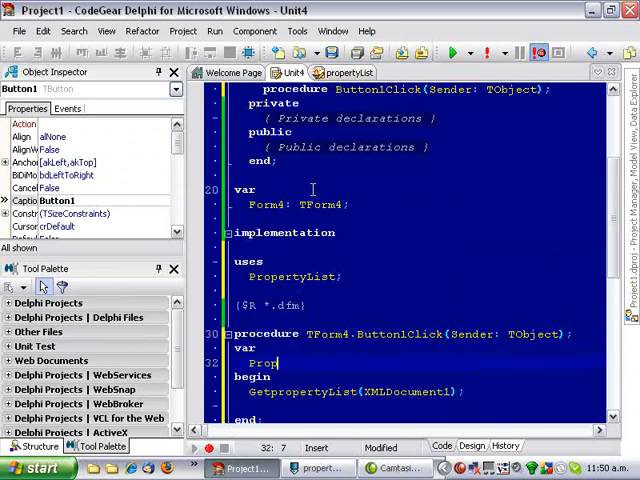
Declare PropList: IXMLPropertyListType and ShowMessage Residential[0].Address.StreetNumber
type("List : IXMLPropertyListType;")
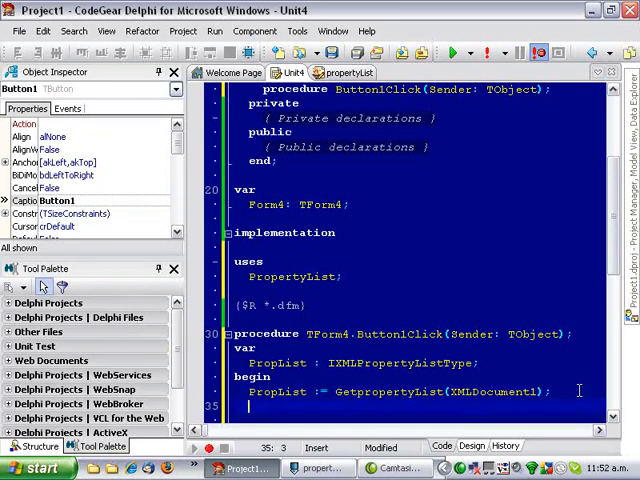
type("PropList.Res")
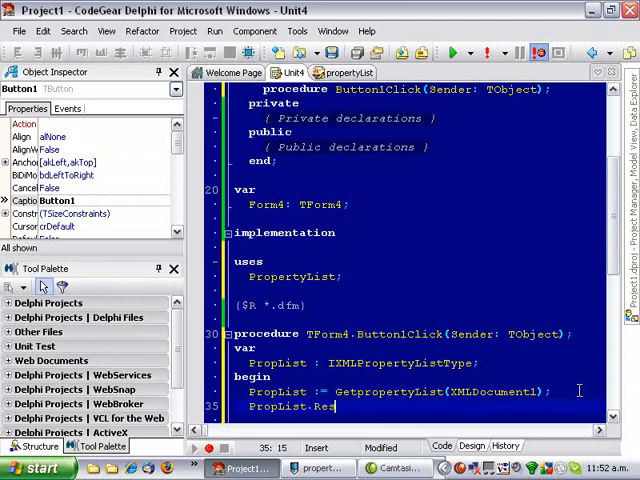
type("idential")
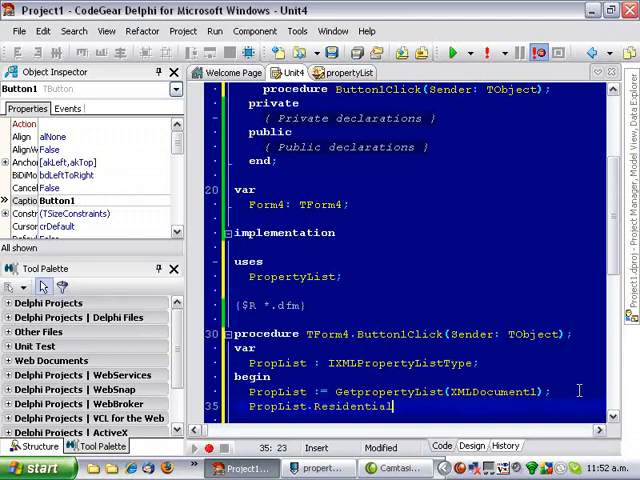
type(".")
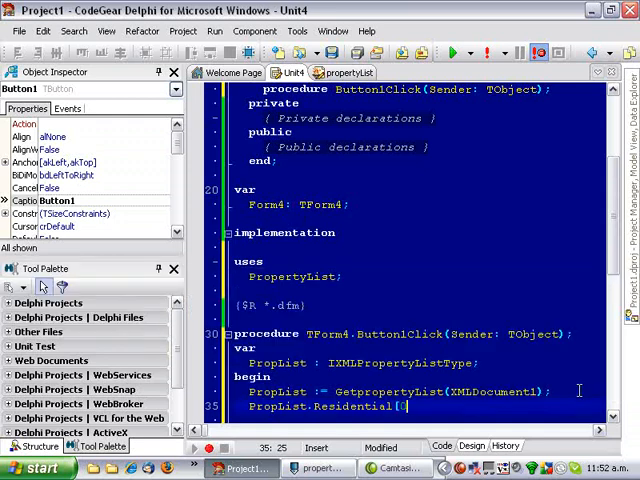
type(".")
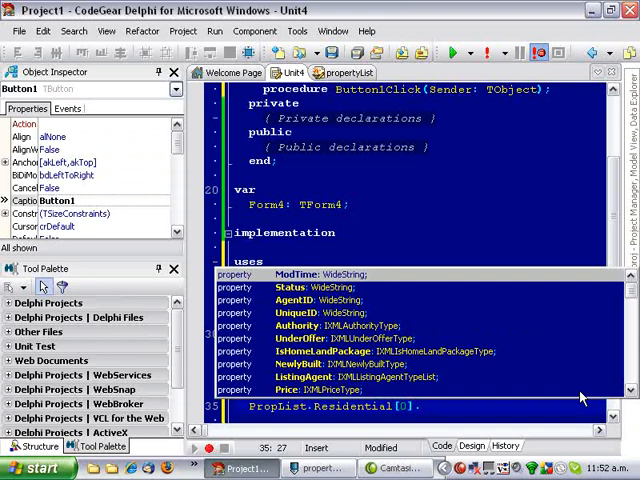
type(".Address.")
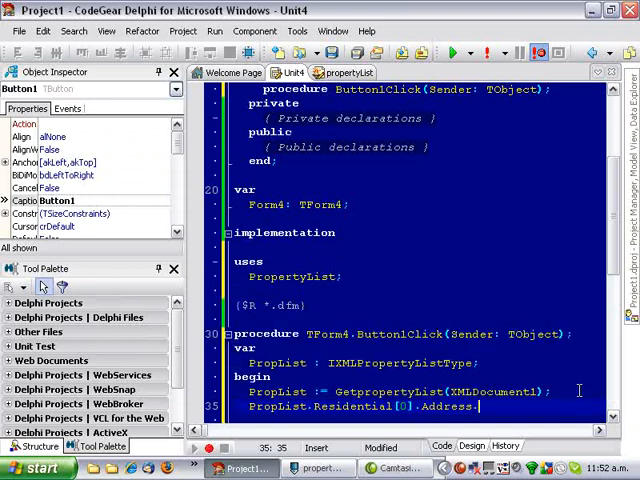
type("StreetNumber")
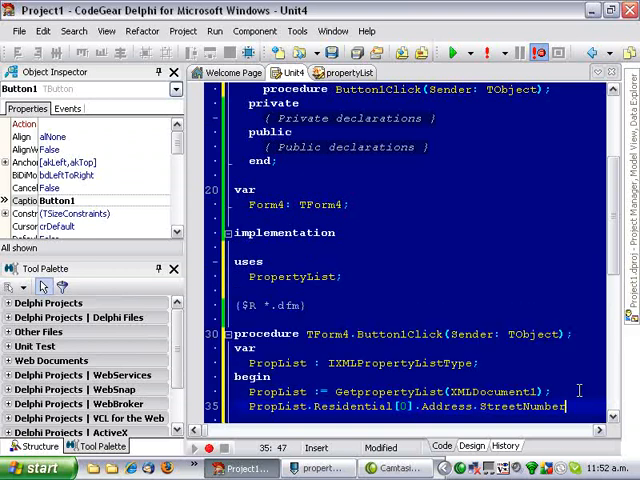
left_click(316, 406)
type("ShowMessage(")
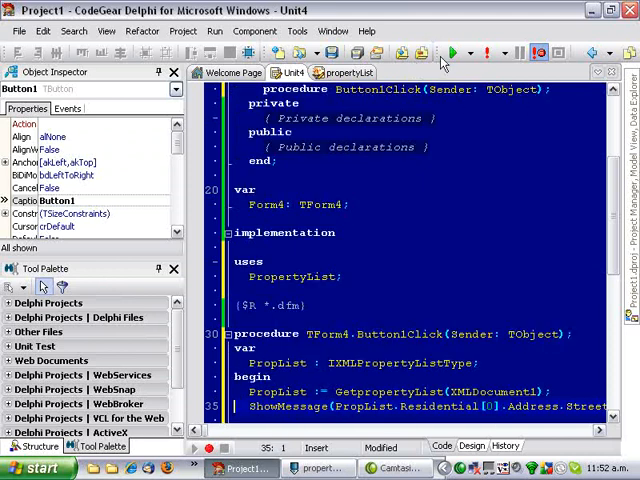
Run the application, see the message showing 30, and close the form
left_click(452, 52)
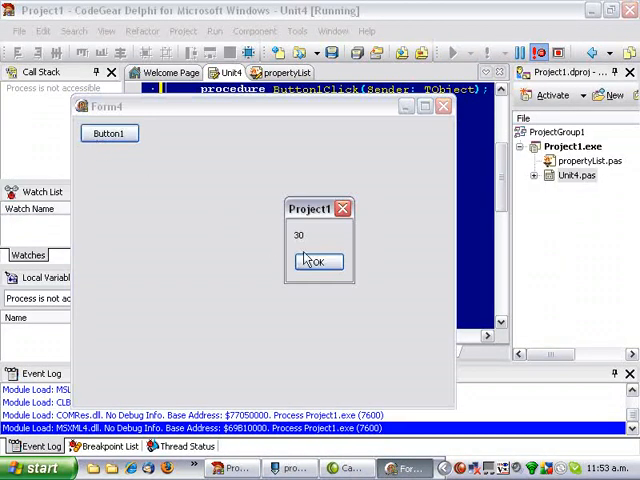
left_click(316, 262)
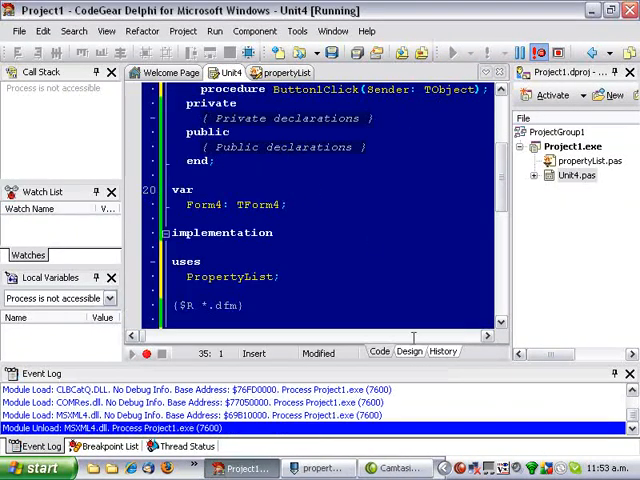
left_click(318, 468)
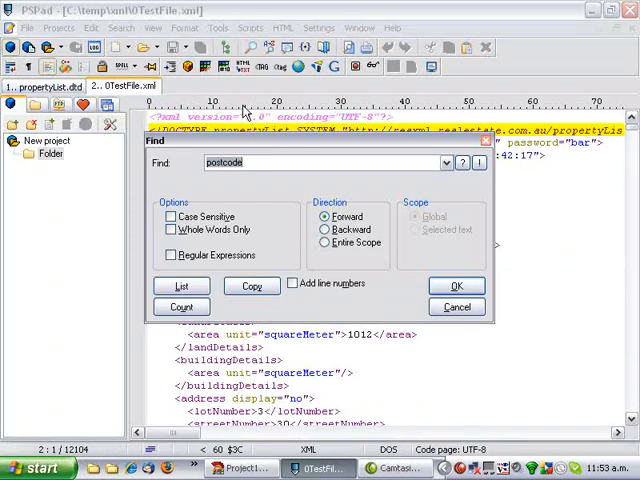
Search the test XML for 'resident' and inspect the residential element line
type("resident")
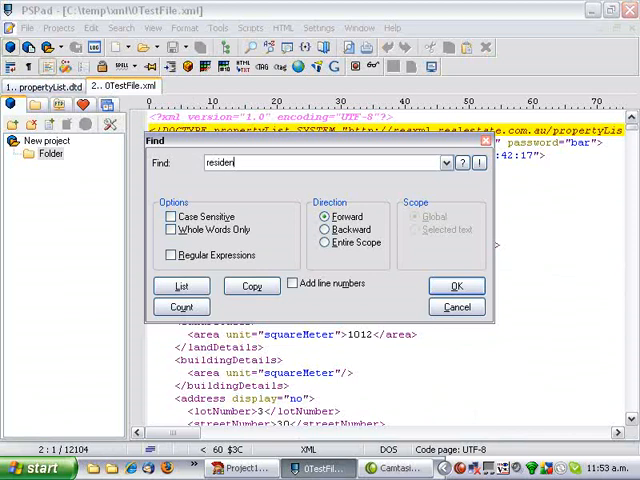
left_click(456, 286)
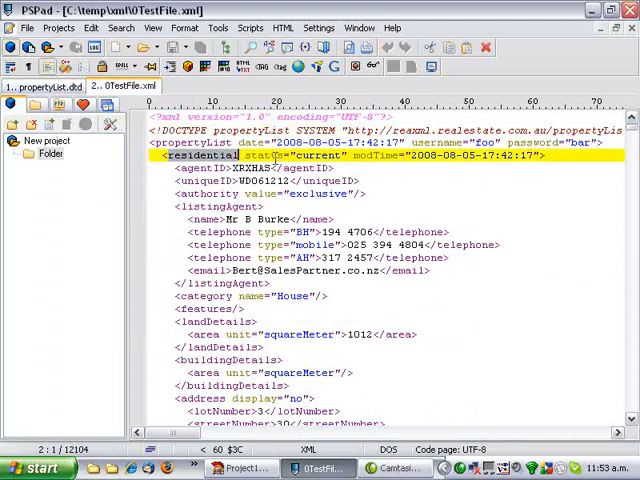
mouse_move(284, 280)
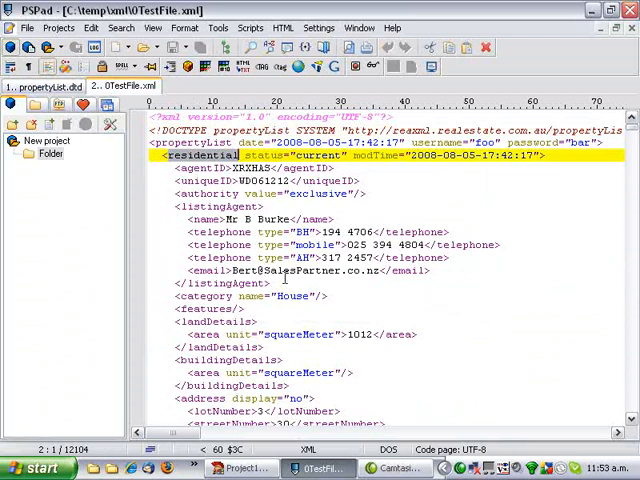
scroll("down", 3)
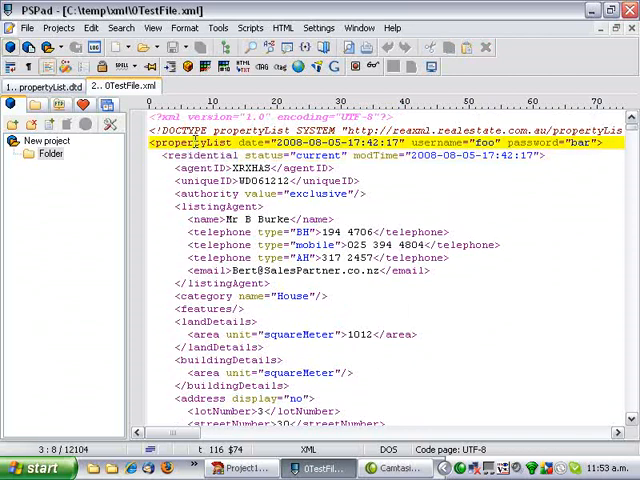
left_click(200, 156)
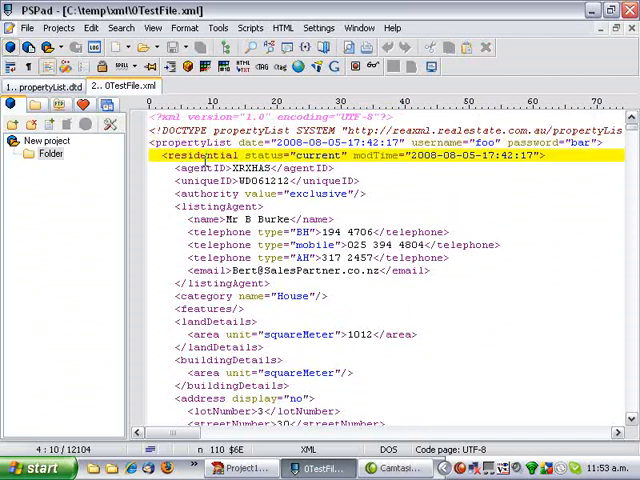
scroll("down", 3)
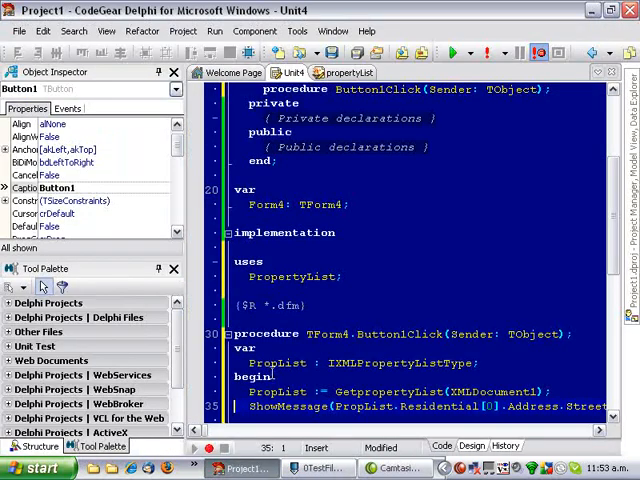
Scroll the Unit4 editor back to the Button1Click procedure
scroll("down", 3)
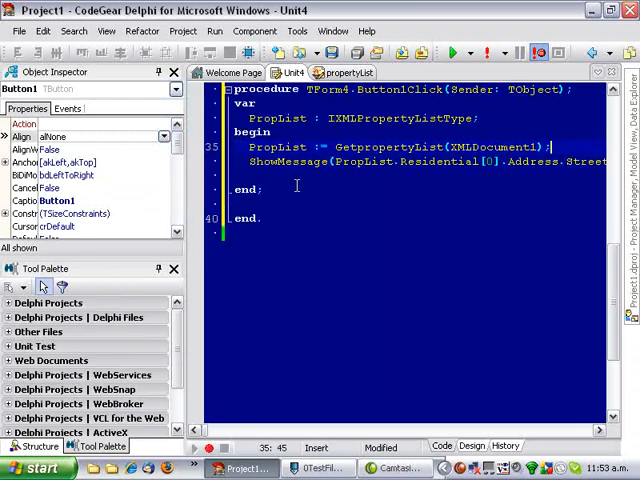
Write the loop 'for I := 0 to PropList.Residential.Count - 1 do' in the click handler
type("for")
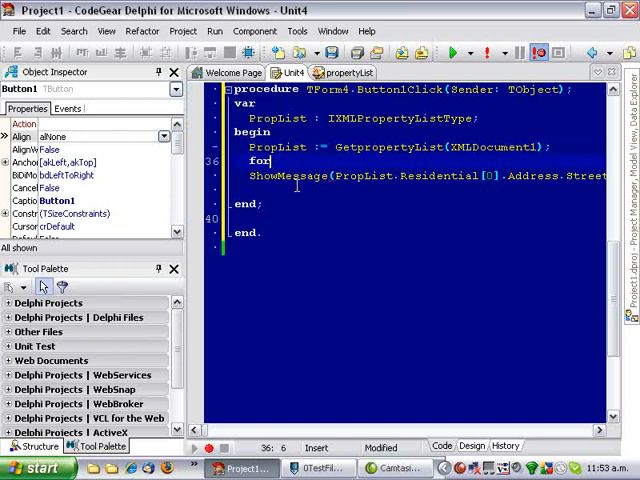
type("I := 0 to List.Count - 1 do")
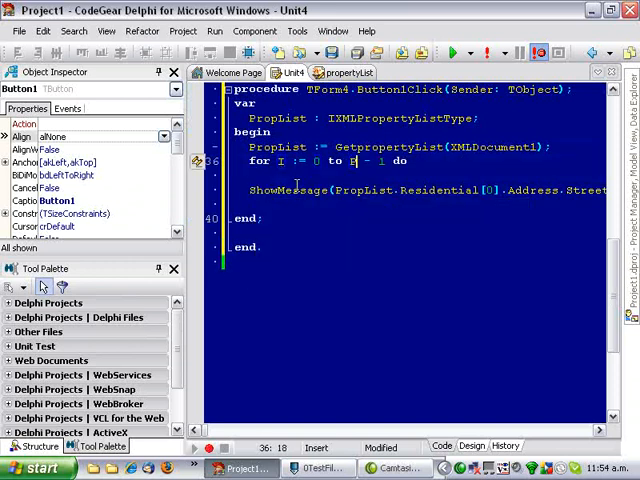
type("PropList.Residential.")
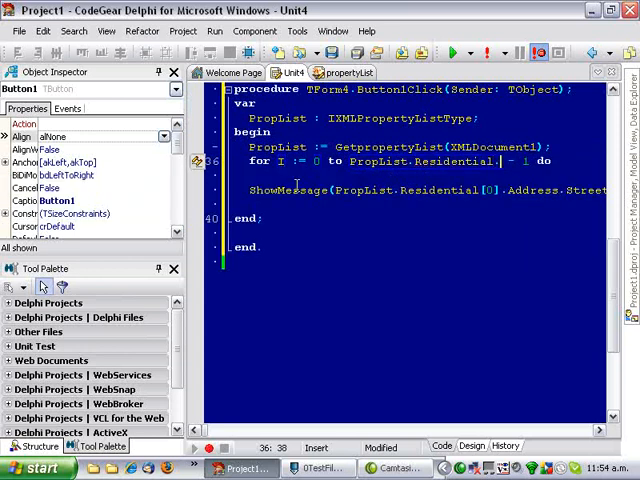
type("Count")
type("I: Integer;")
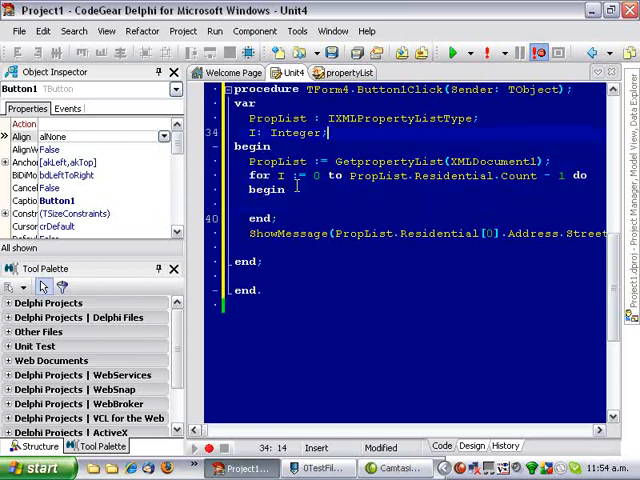
Declare I: Integer and aTreeNode: TTreeNode in the handler's var section
type("aNode")
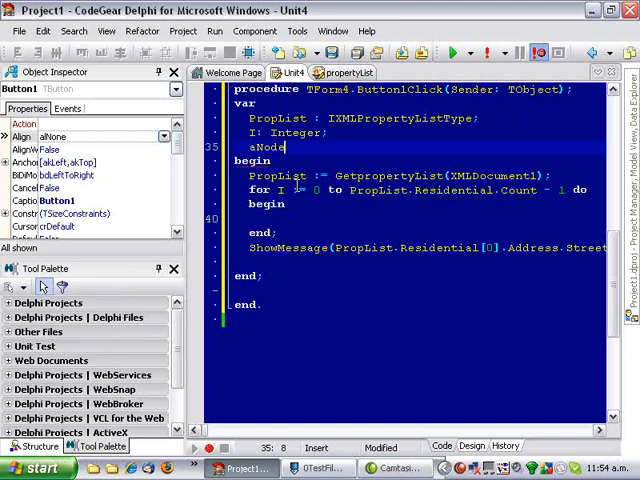
type("TreeN")
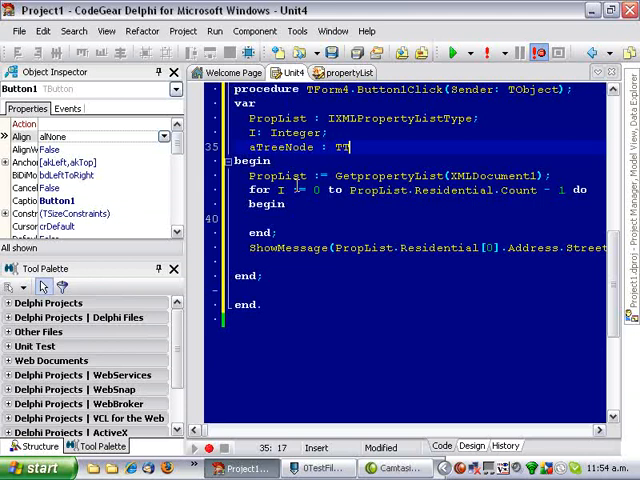
type("TreeNode;")
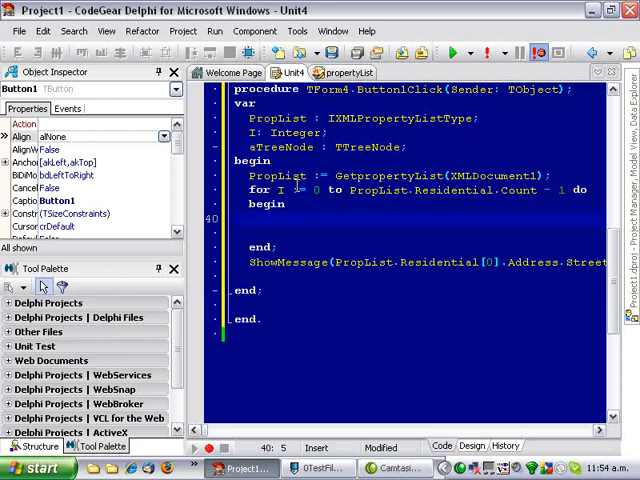
Add 'TreeView1.Items.Add(nil, PropList.Residential[I].UniqueID)' as the loop body via code completion
type("Treev")
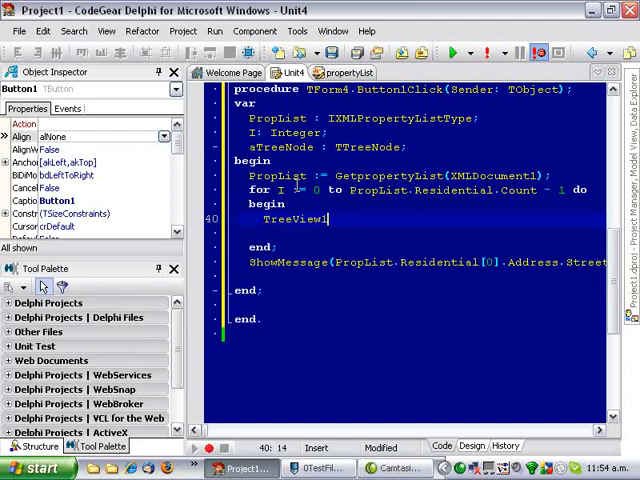
type(".Items.Add(nil")
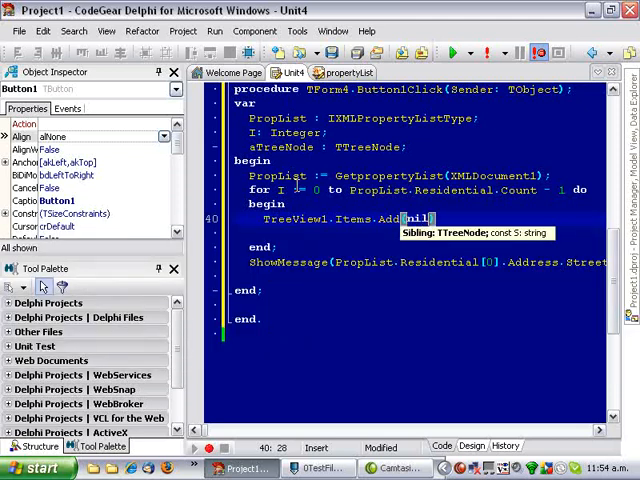
type(", PropList.Residential[i].U")
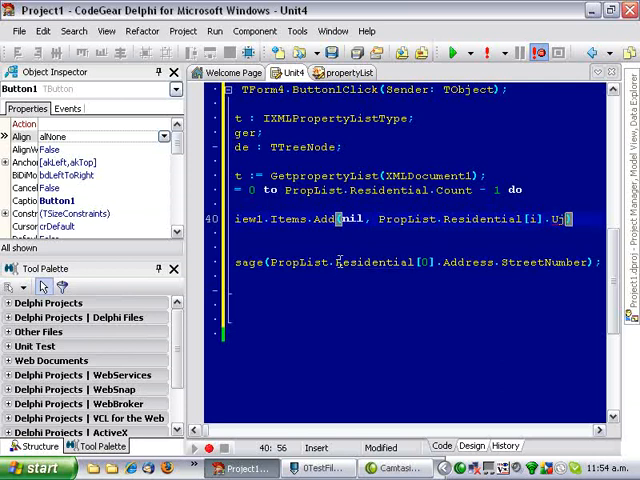
type("niqueID")
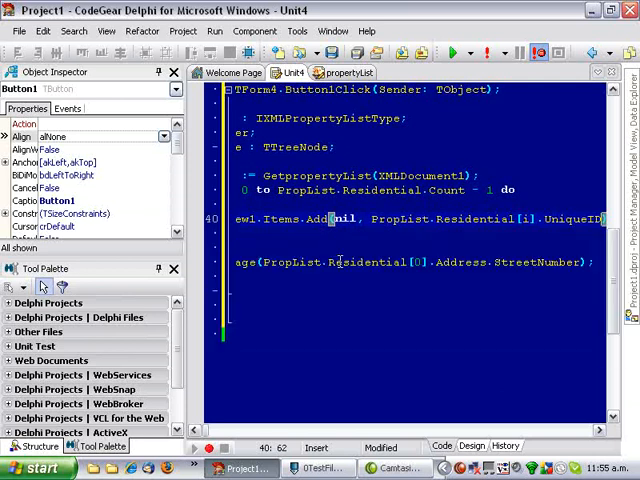